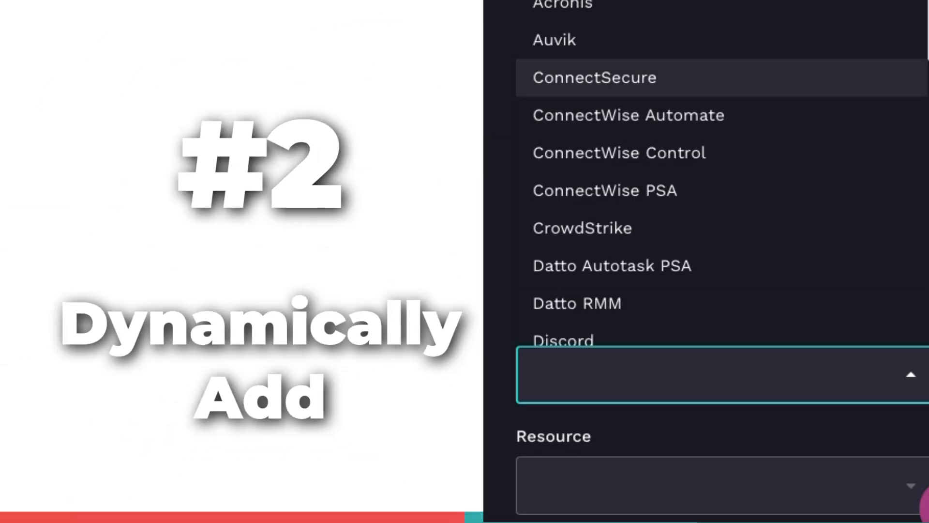
Step: Scroll the crate page and open the 'Add New Client to Rewst' form in the builder
scroll(down, 3)
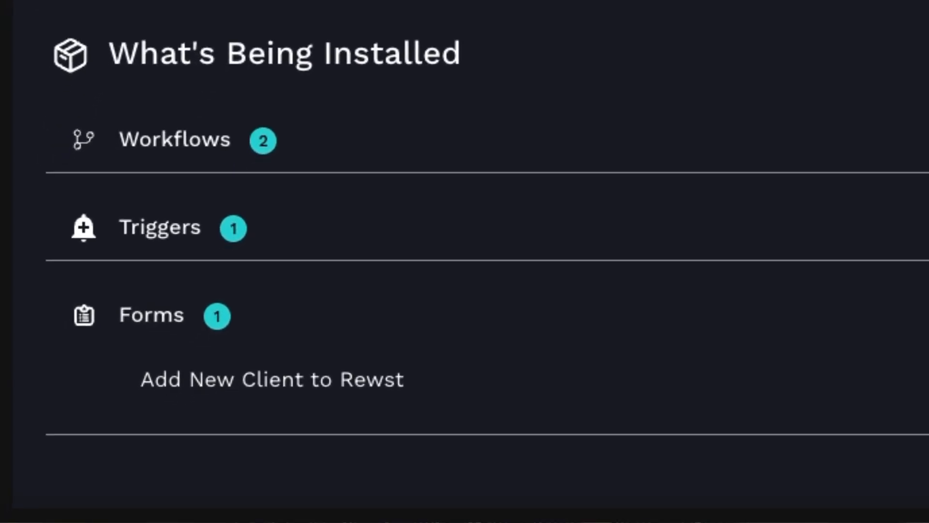
click(272, 379)
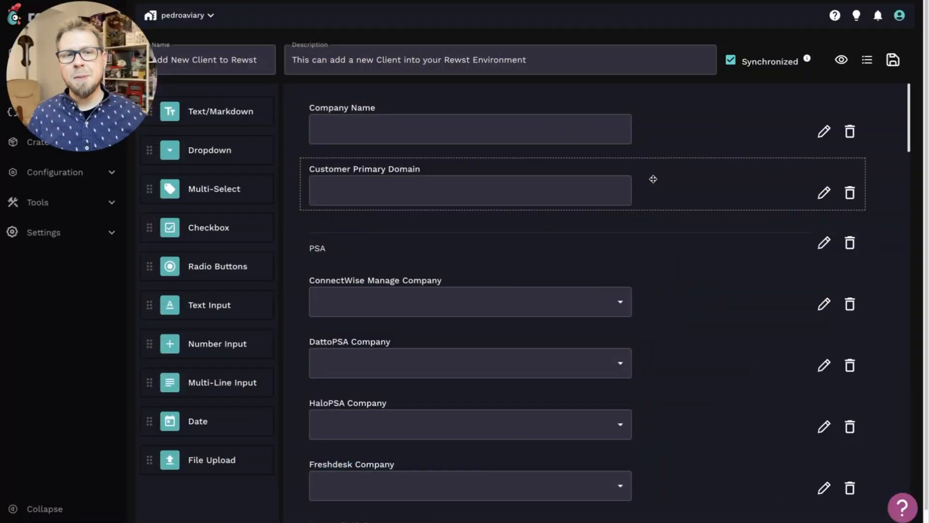
Step: Edit Primary Identity Provider and review options like Azure Active Directory with value azure_ad
scroll(down, 3)
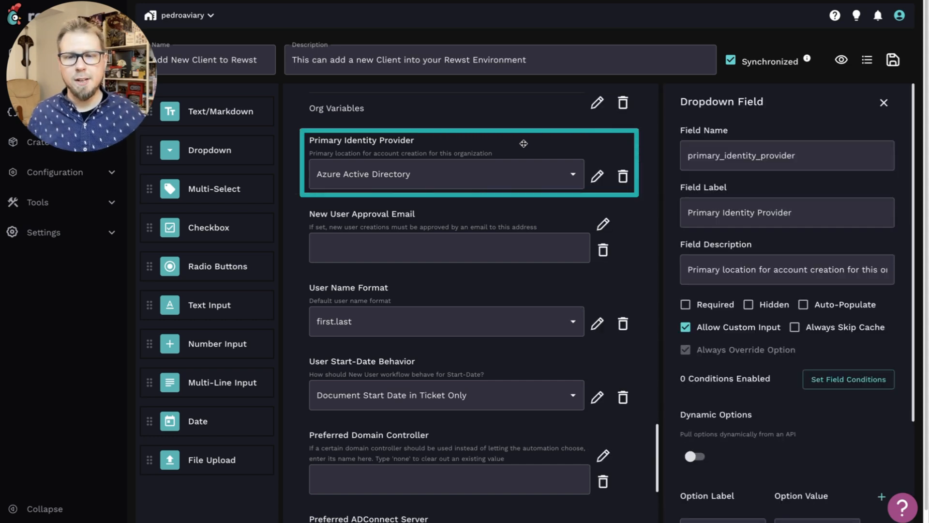
scroll(down, 3)
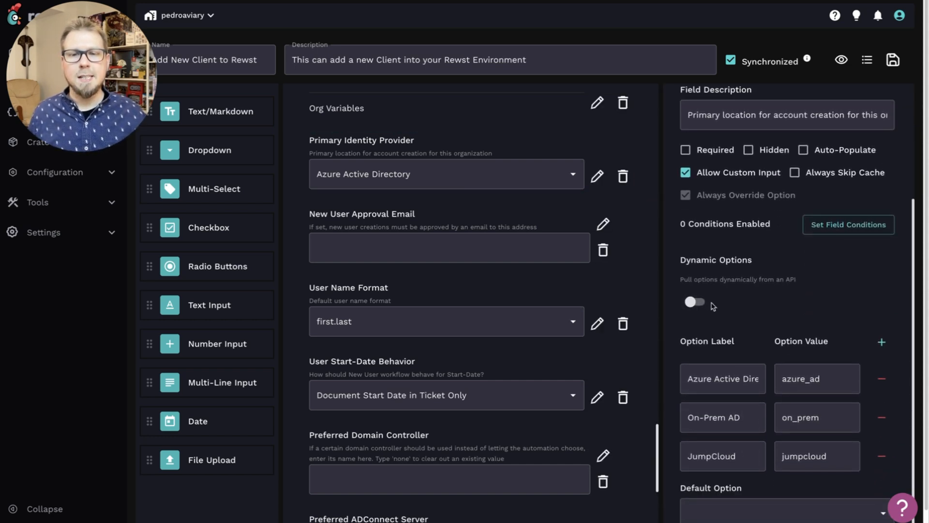
mouse_move(711, 306)
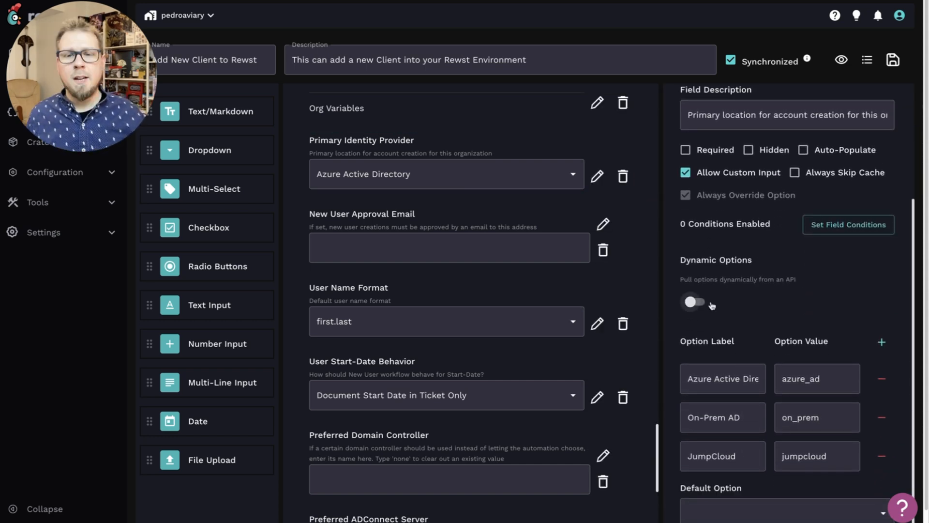
click(723, 378)
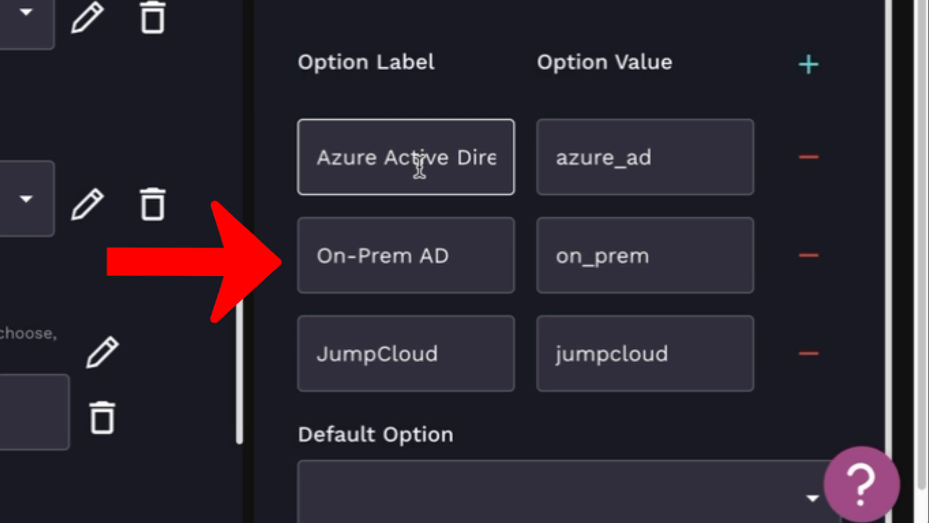
click(635, 145)
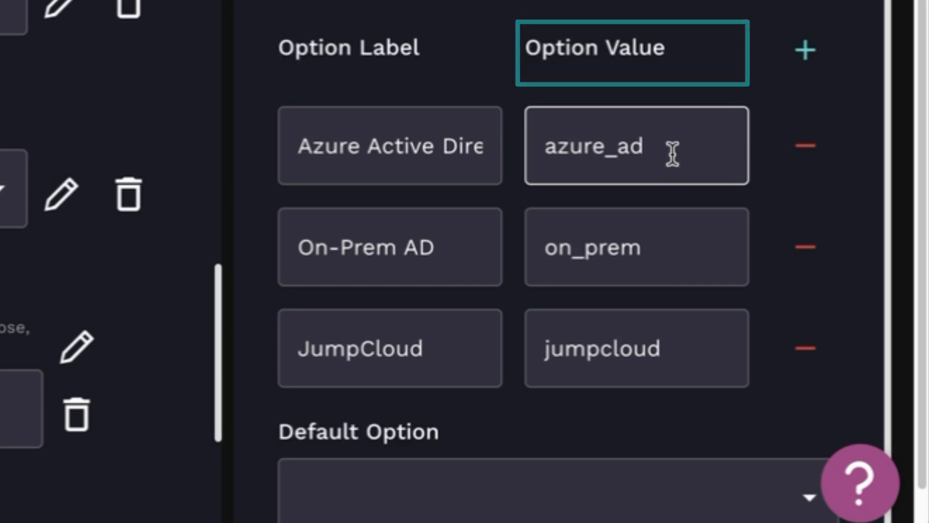
click(636, 348)
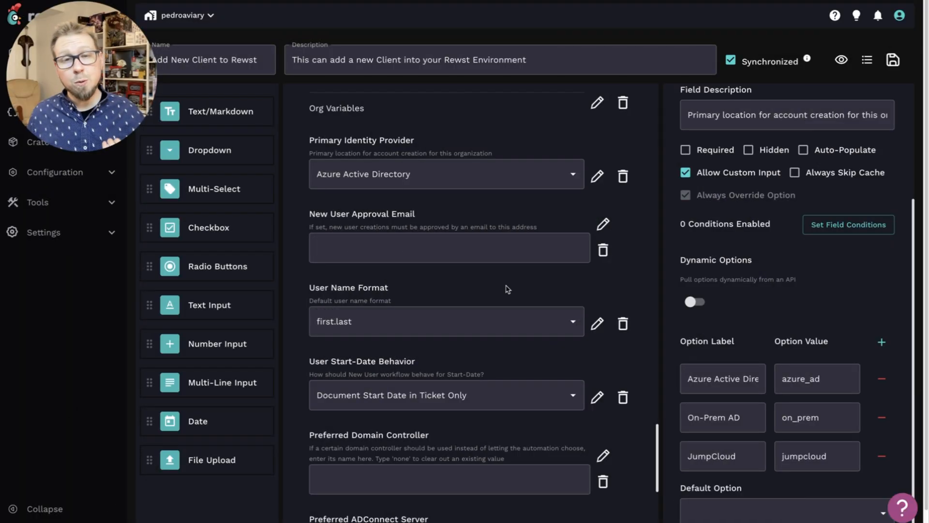
Step: Edit NinjaRMM Organization and review its dynamic options from the NinjaRMM Organizations resource
scroll(down, 3)
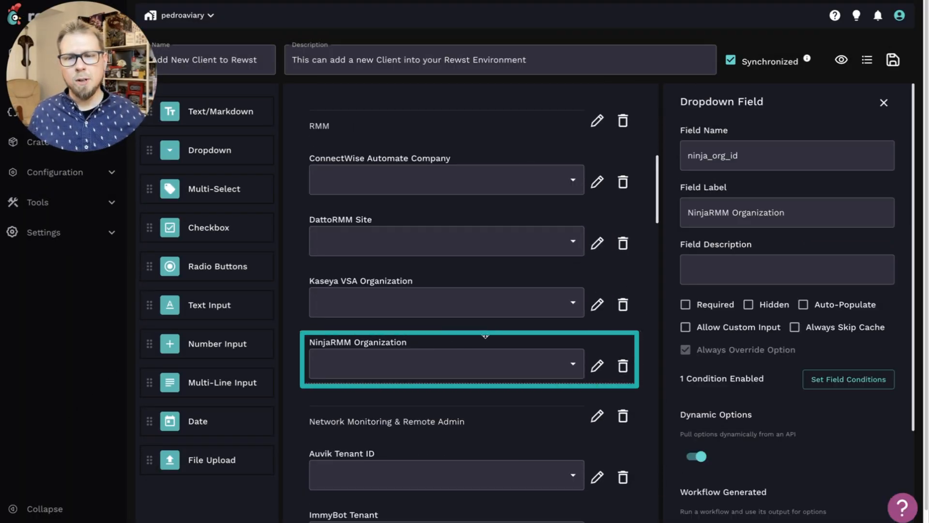
scroll(down, 3)
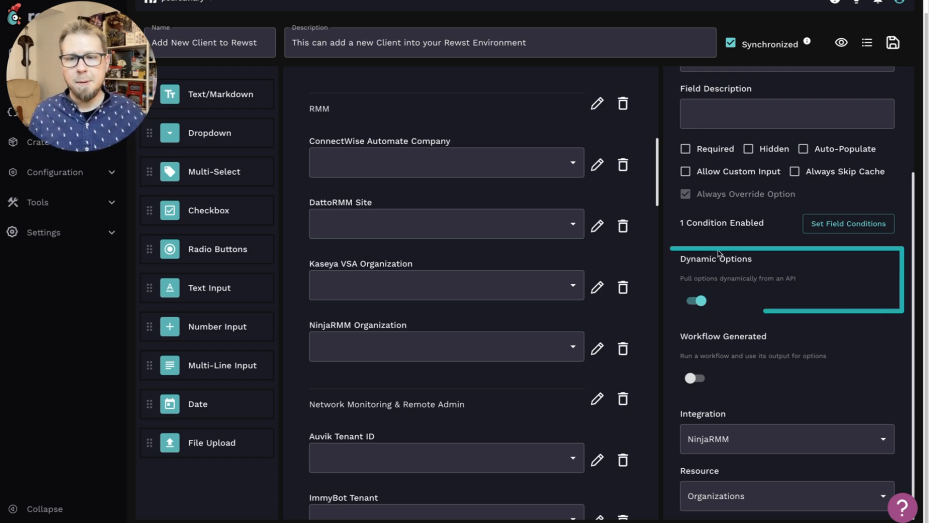
click(764, 438)
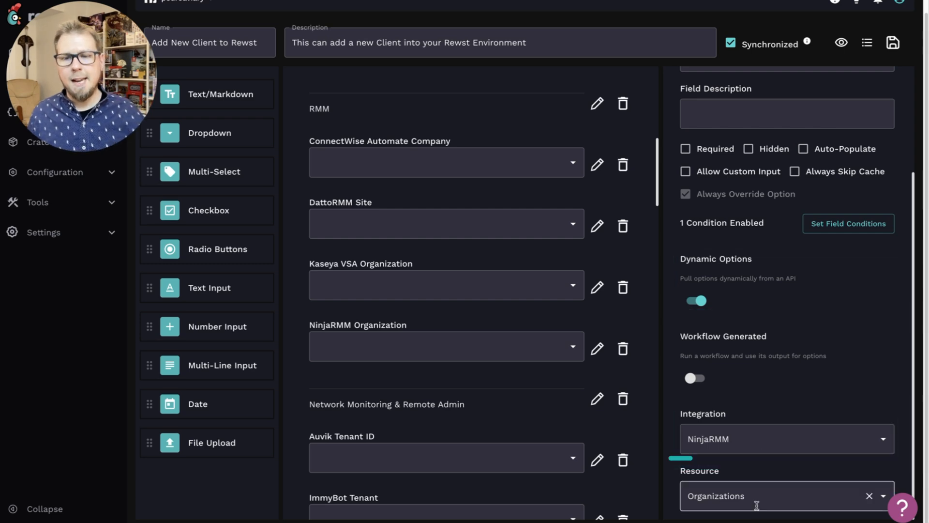
click(777, 496)
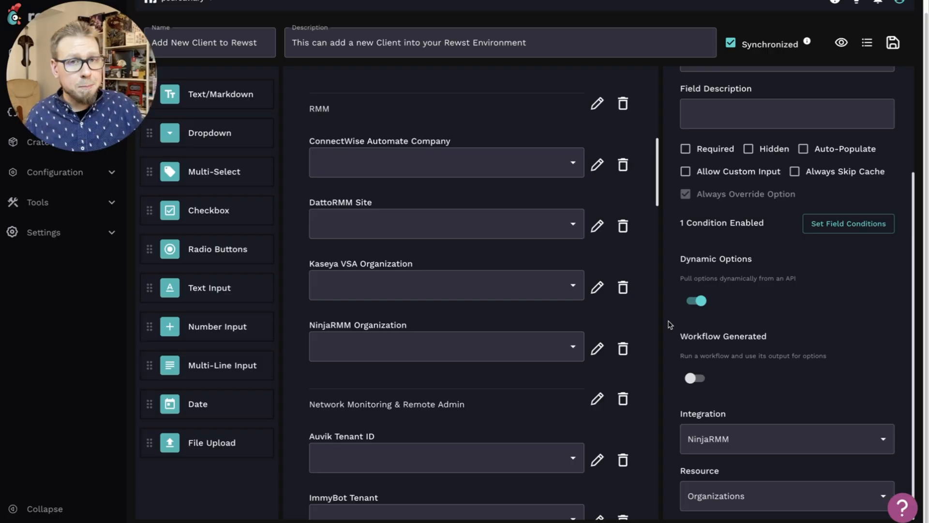
mouse_move(349, 75)
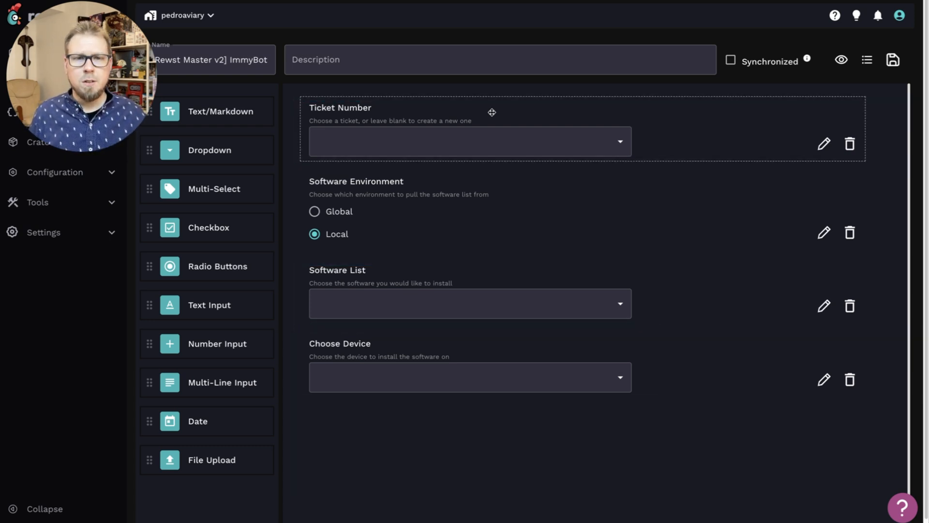
Step: Edit Choose Device, review its Workflow Generated settings, and open the ImmyBot: List Computers workflow
click(824, 143)
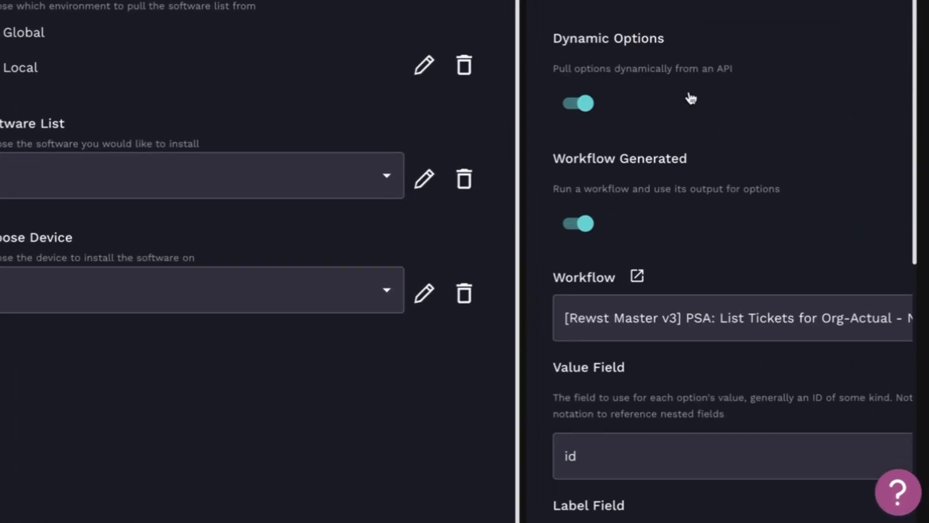
scroll(down, 3)
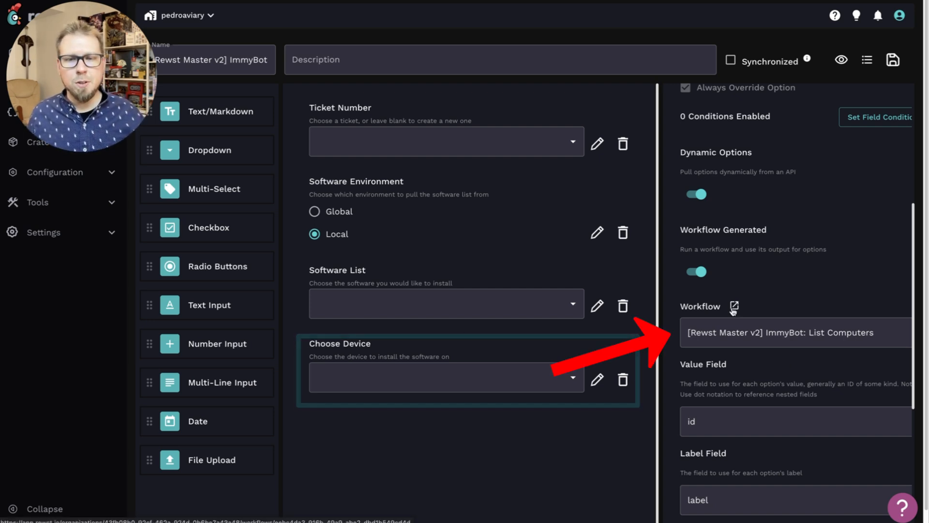
click(734, 306)
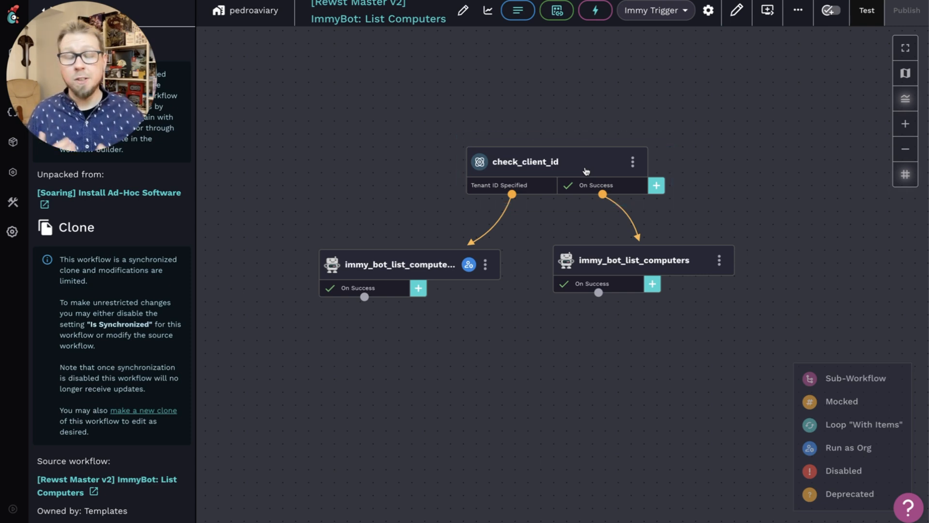
click(400, 264)
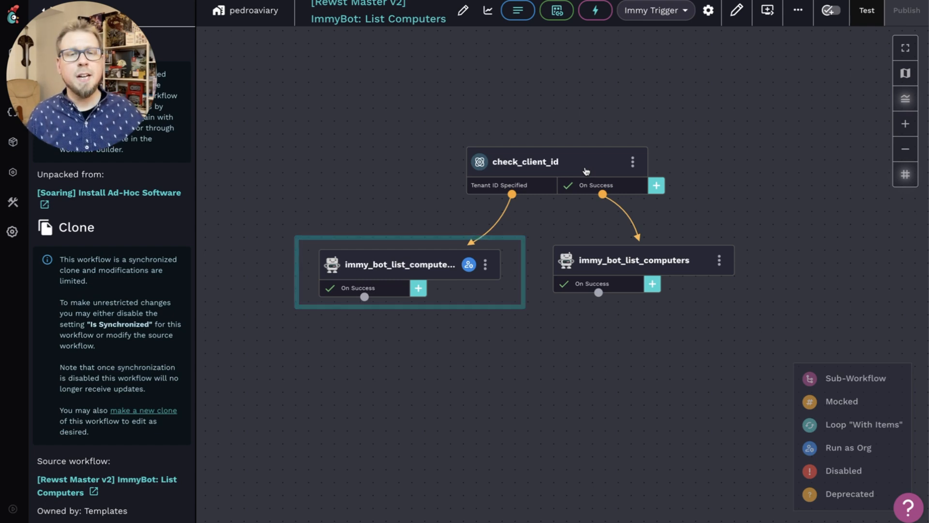
click(632, 259)
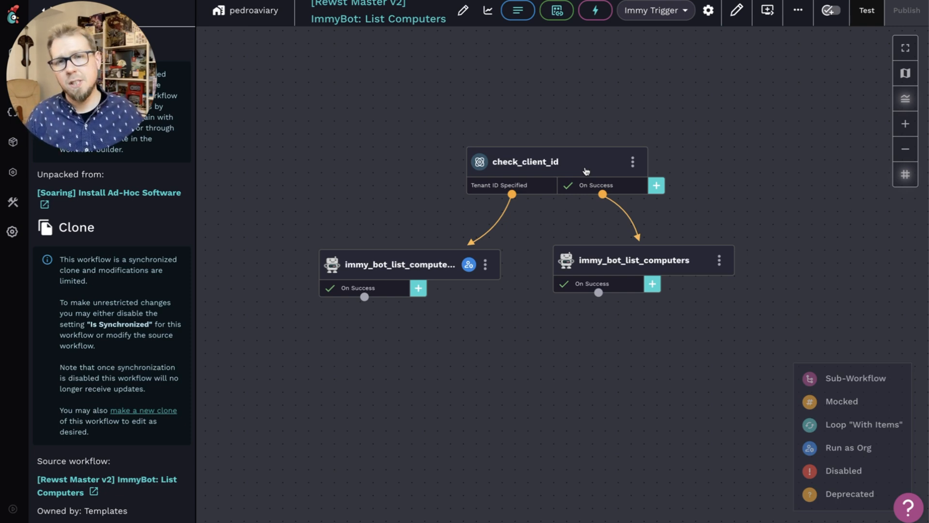
mouse_move(736, 11)
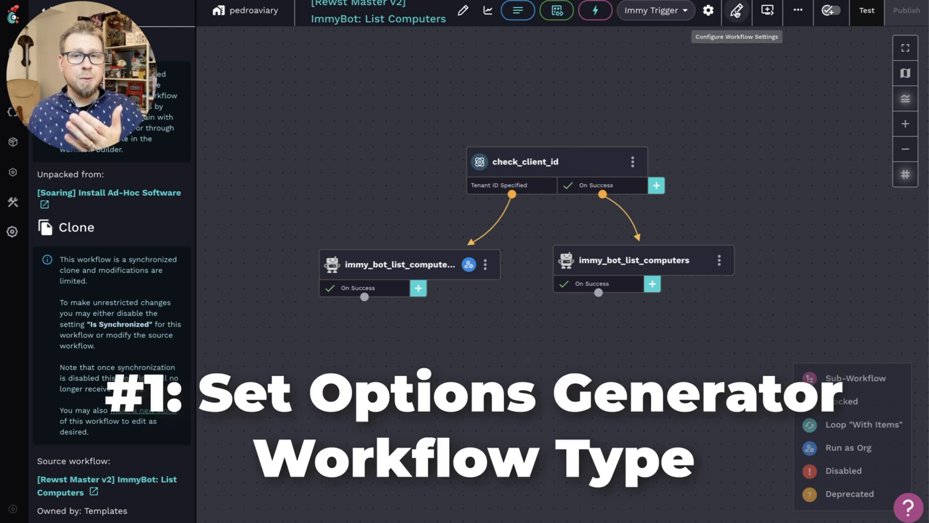
click(708, 10)
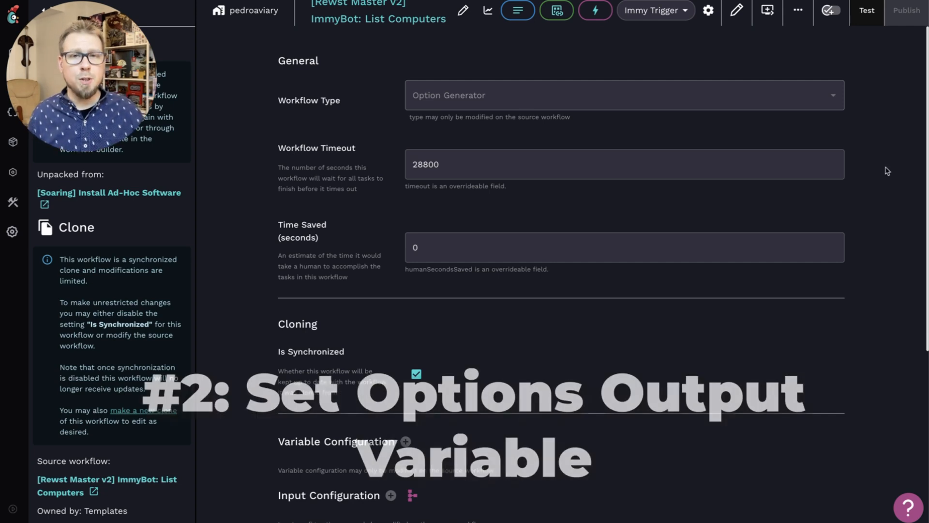
scroll(down, 3)
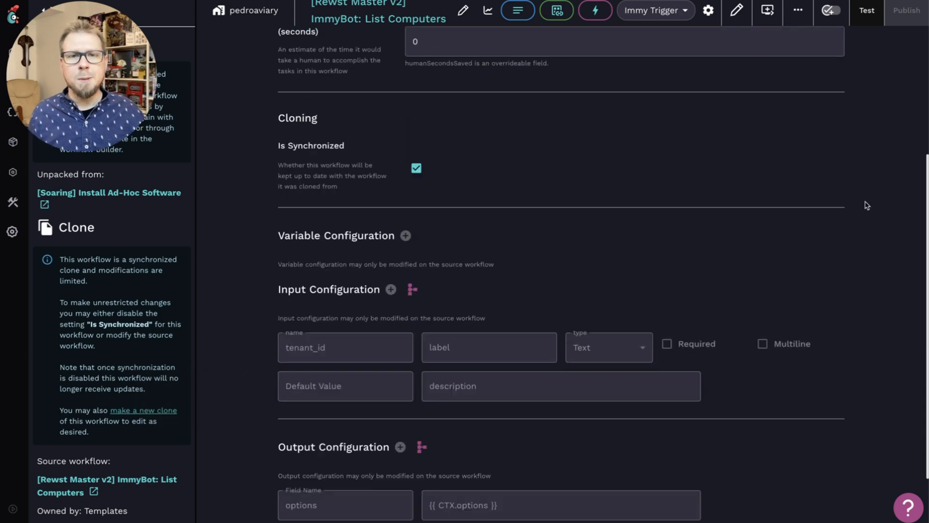
scroll(down, 3)
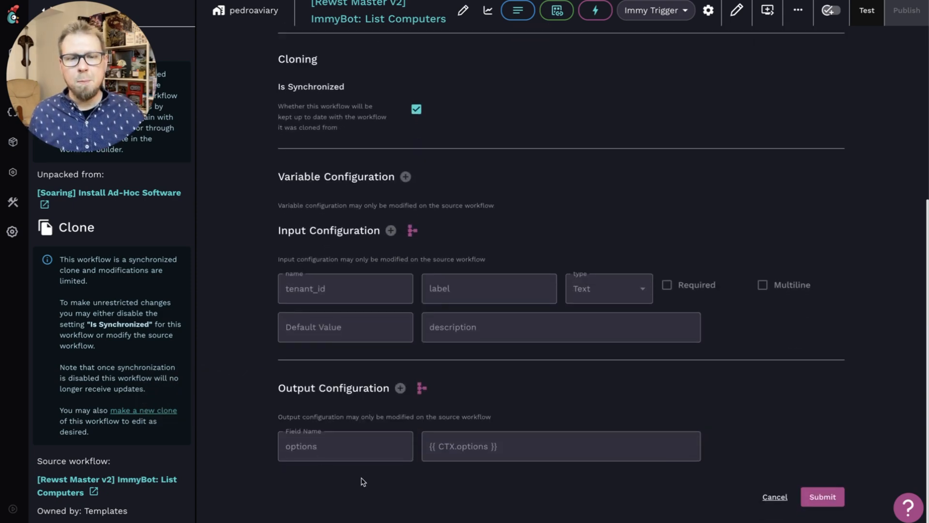
mouse_move(352, 457)
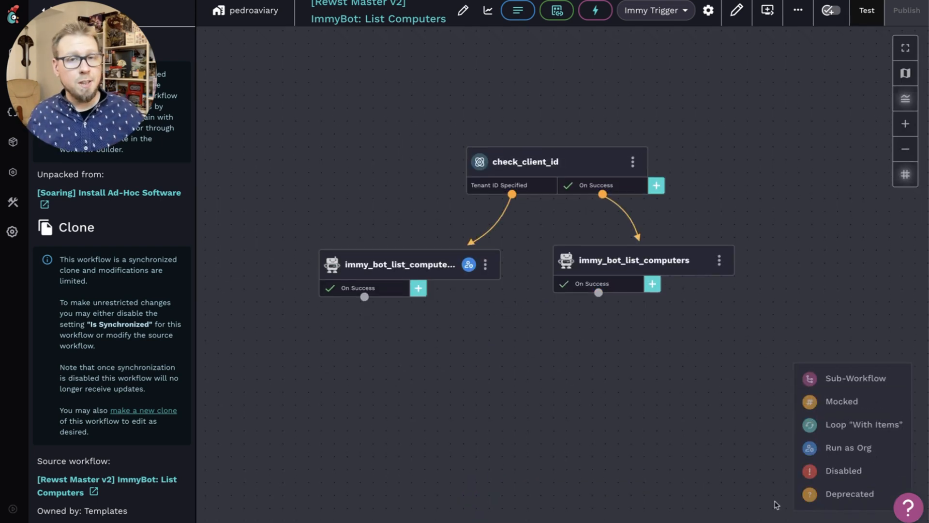
mouse_move(386, 295)
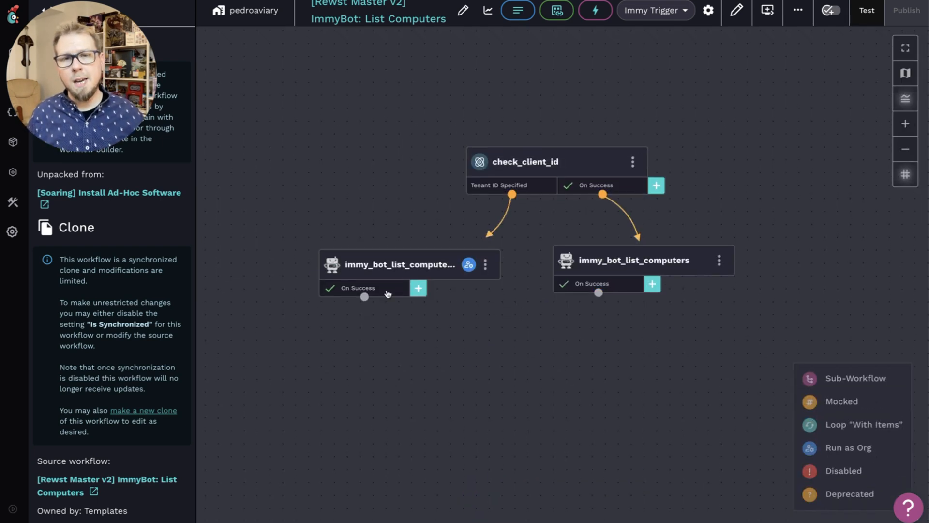
Step: Inspect the On Success transition's options data alias, then switch to the live Install Ad-Hoc Software form
click(358, 288)
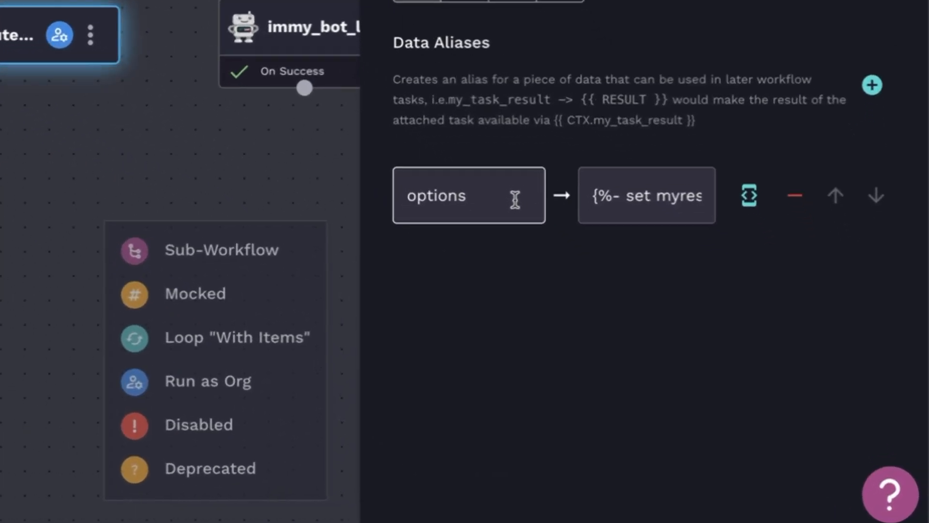
mouse_move(509, 198)
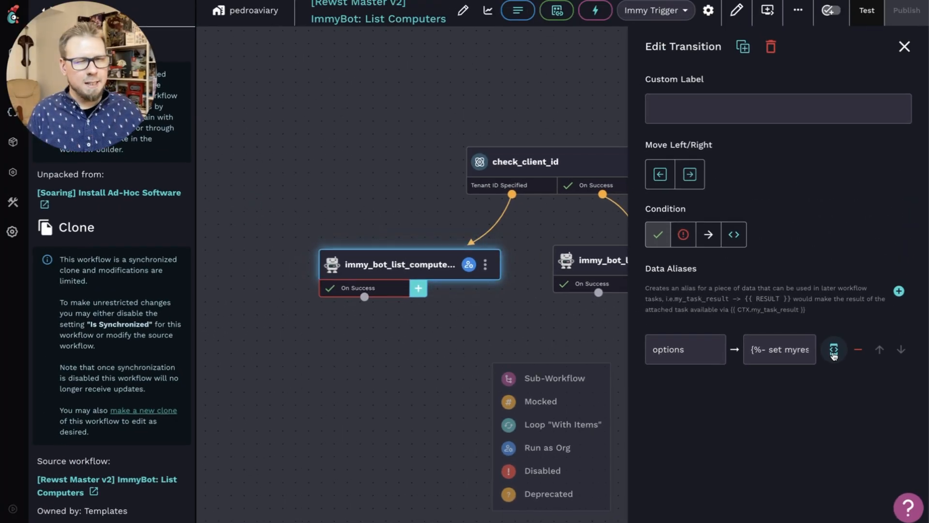
click(834, 349)
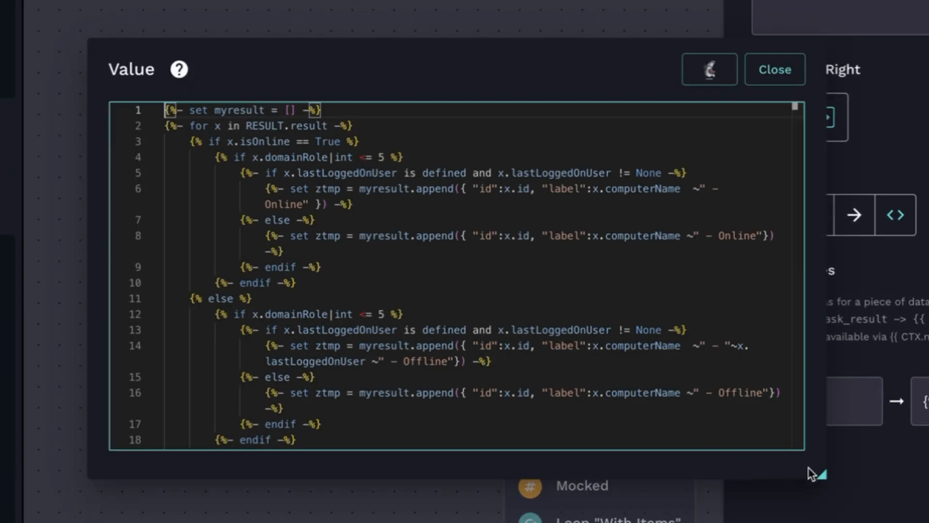
click(709, 69)
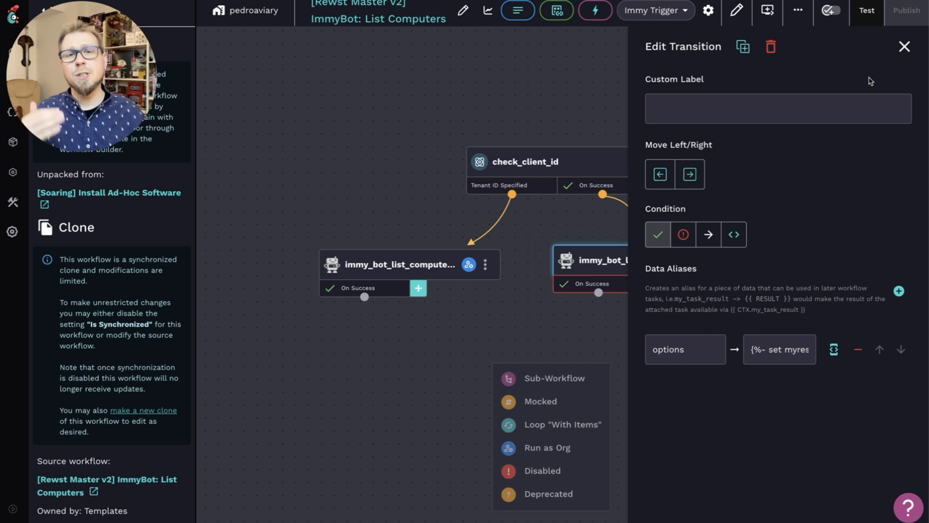
click(866, 10)
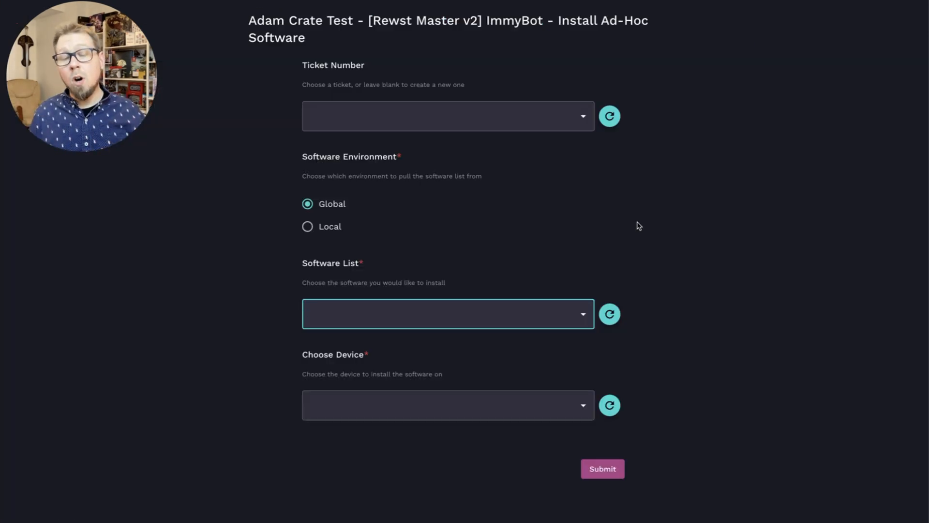
mouse_move(533, 112)
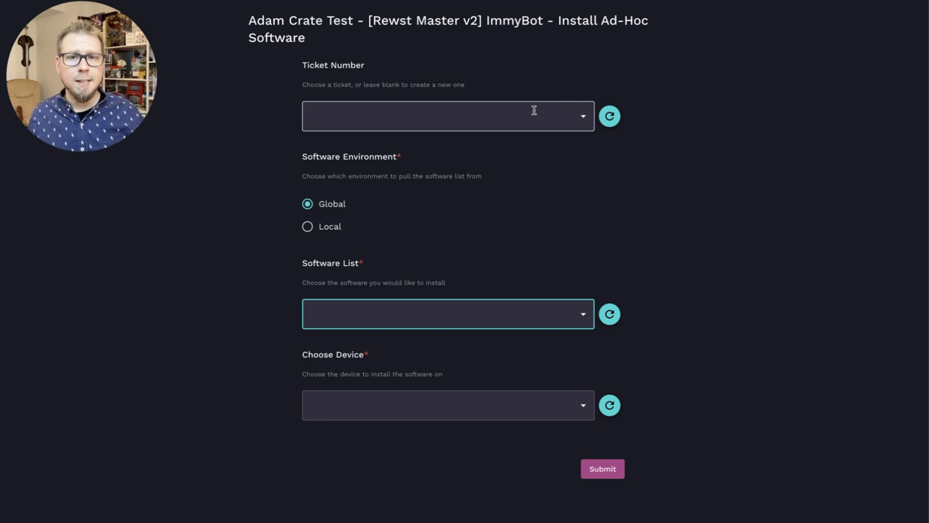